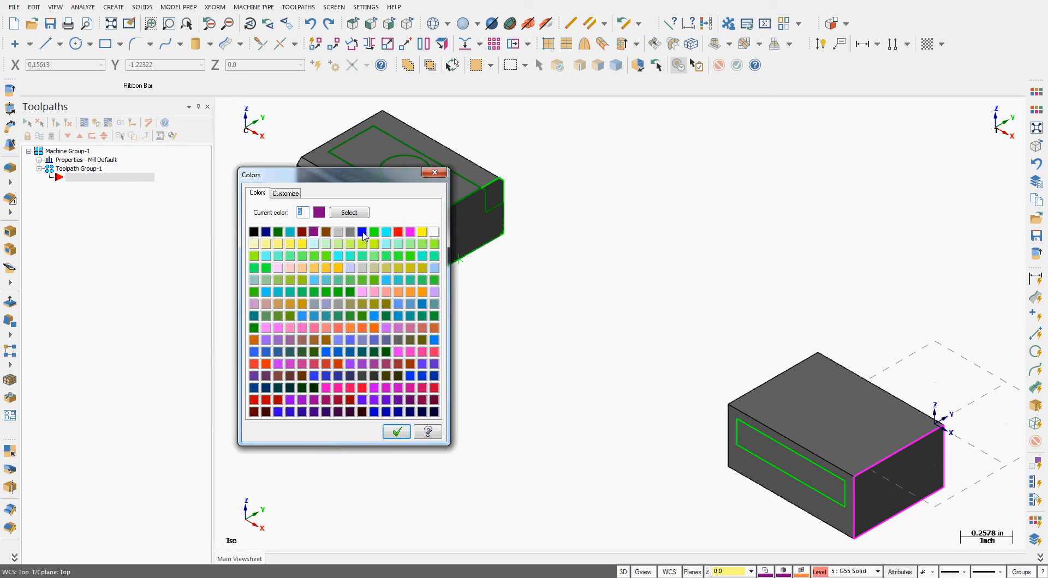
- Choose a dark purple swatch as the current colour for new geometry
click(362, 231)
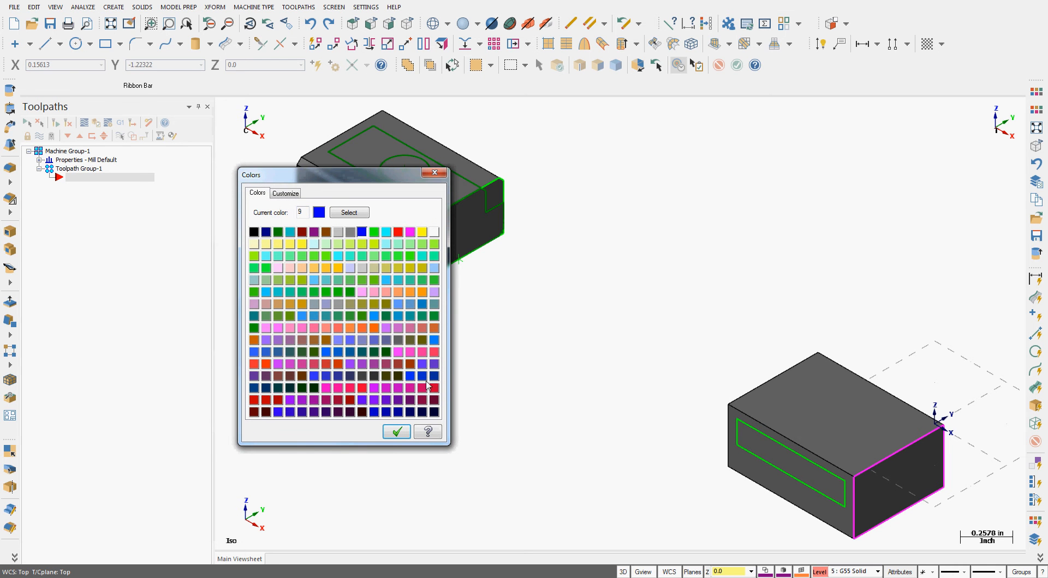
click(395, 431)
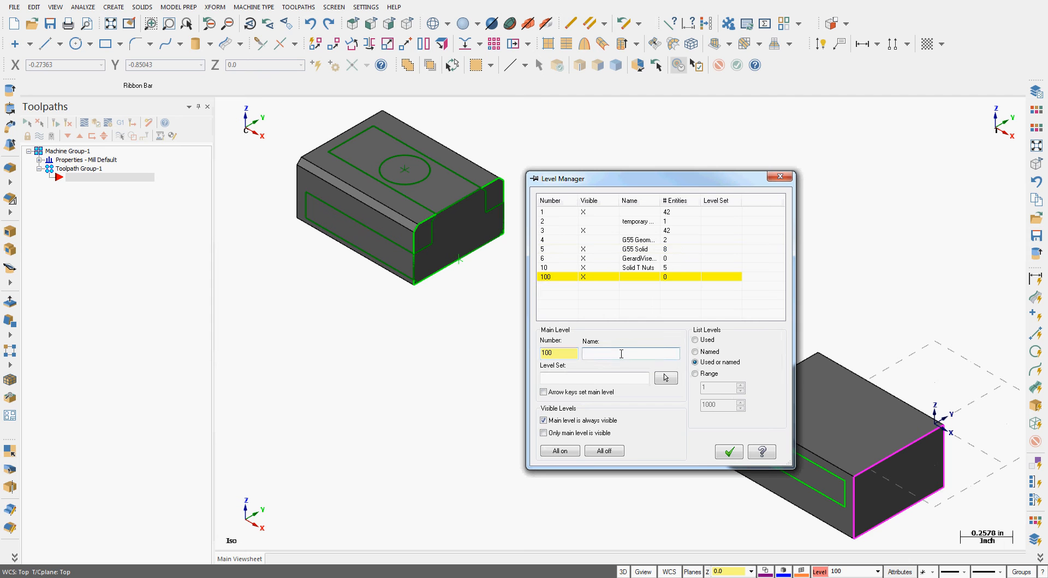
- Name level 100 'Vise' in Level Manager and confirm it as the main level
click(628, 353)
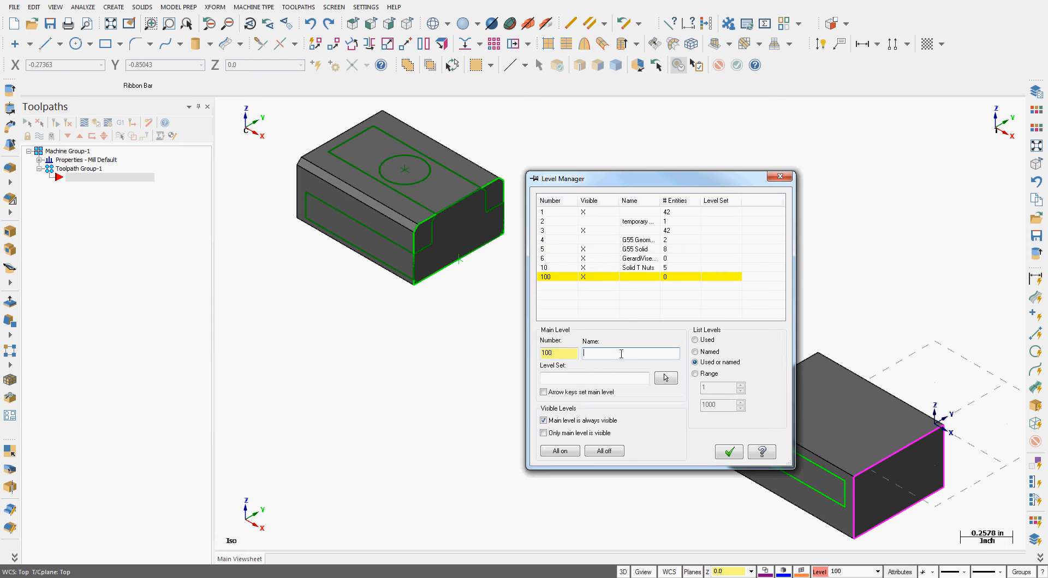
text(Vise)
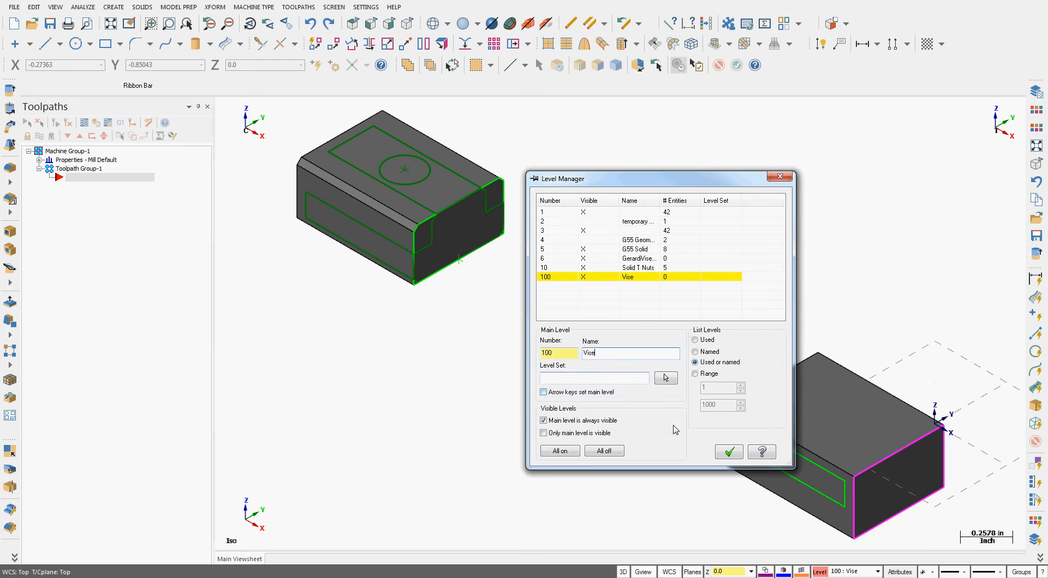
click(728, 452)
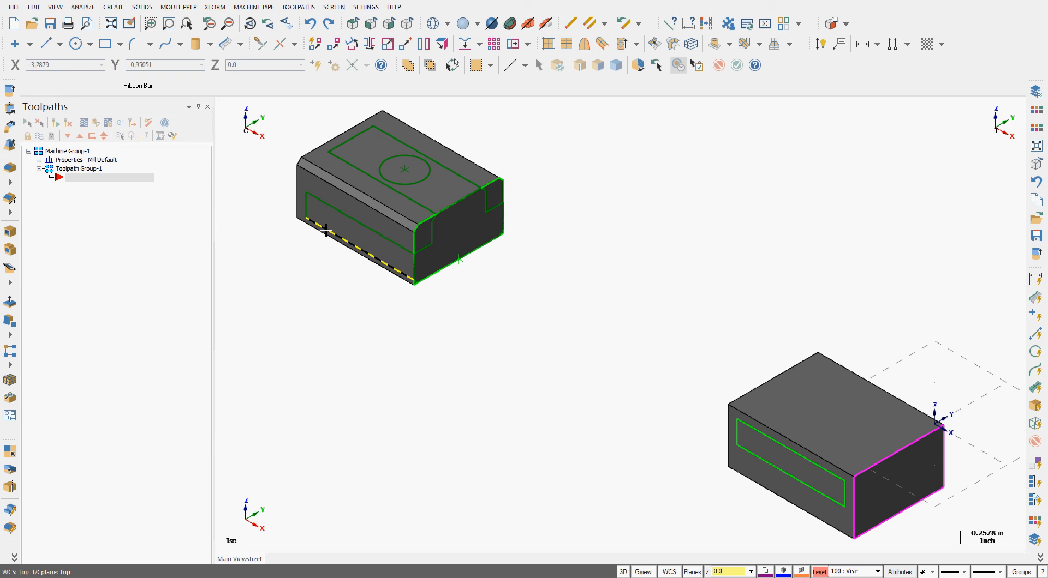
- Start File Merge/Pattern and filter the folder to SOLIDWORKS files only
click(13, 7)
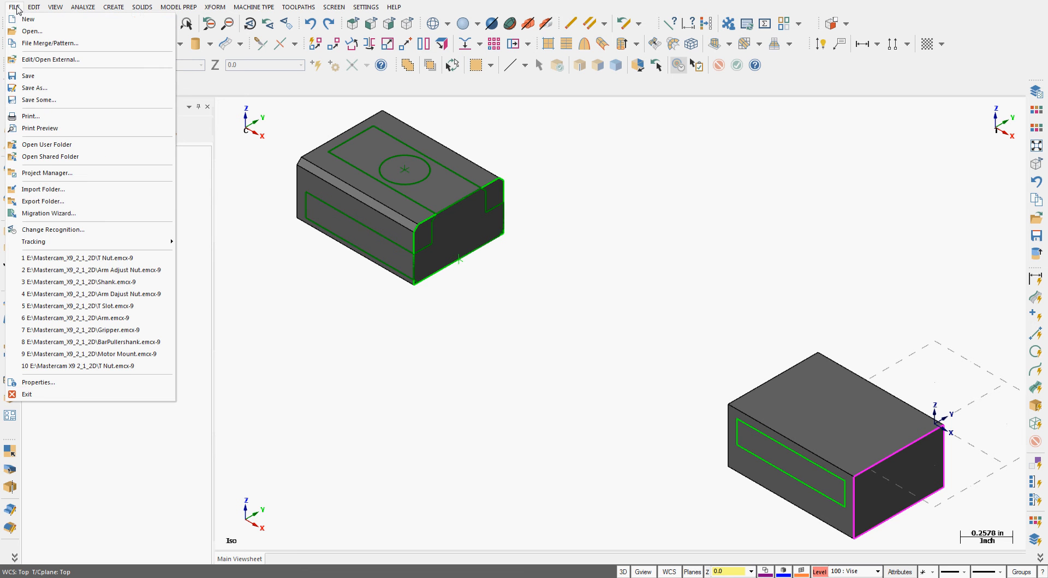
mouse_move(49, 42)
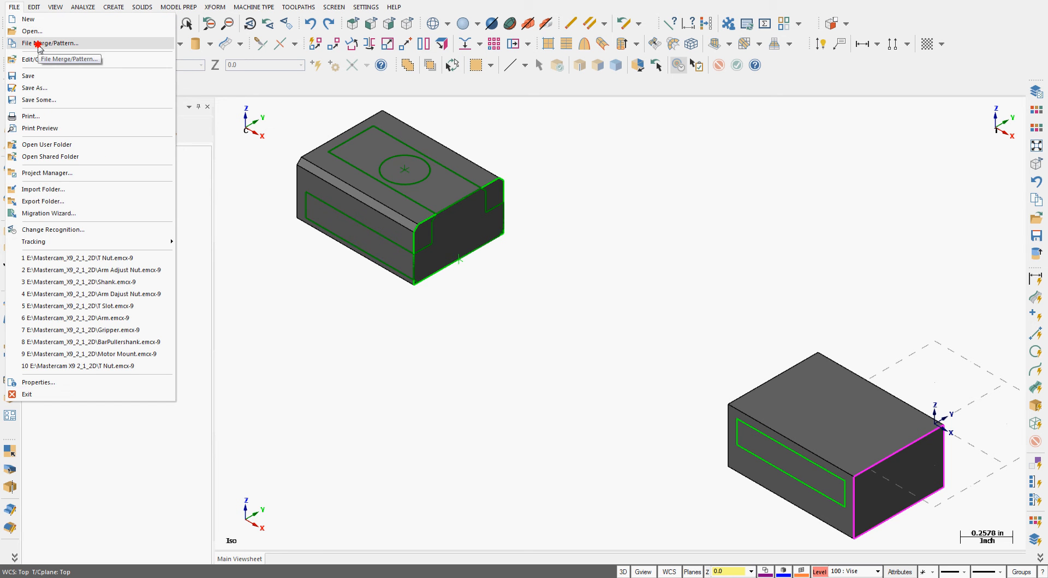
click(49, 42)
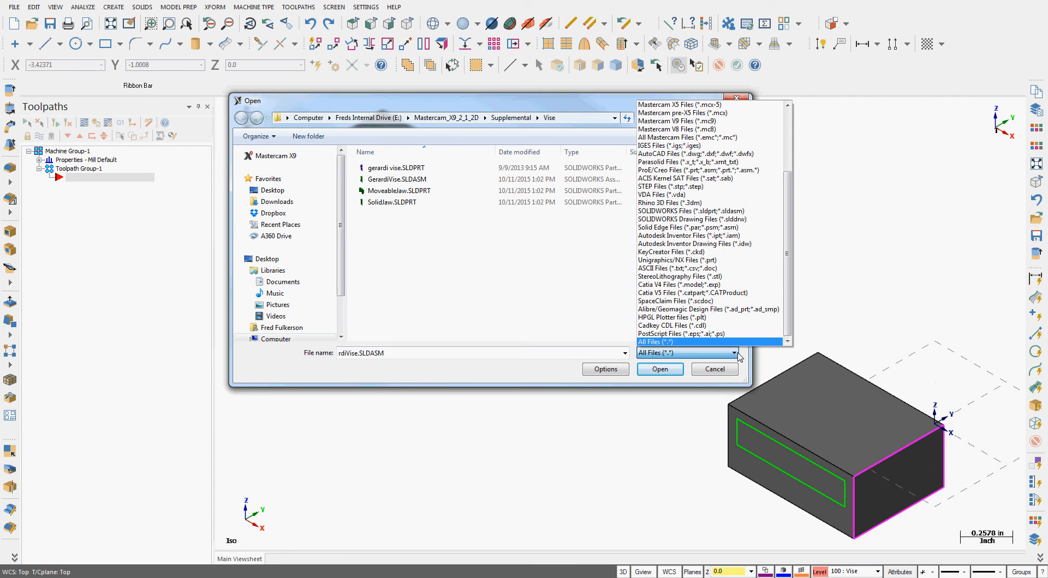
click(698, 154)
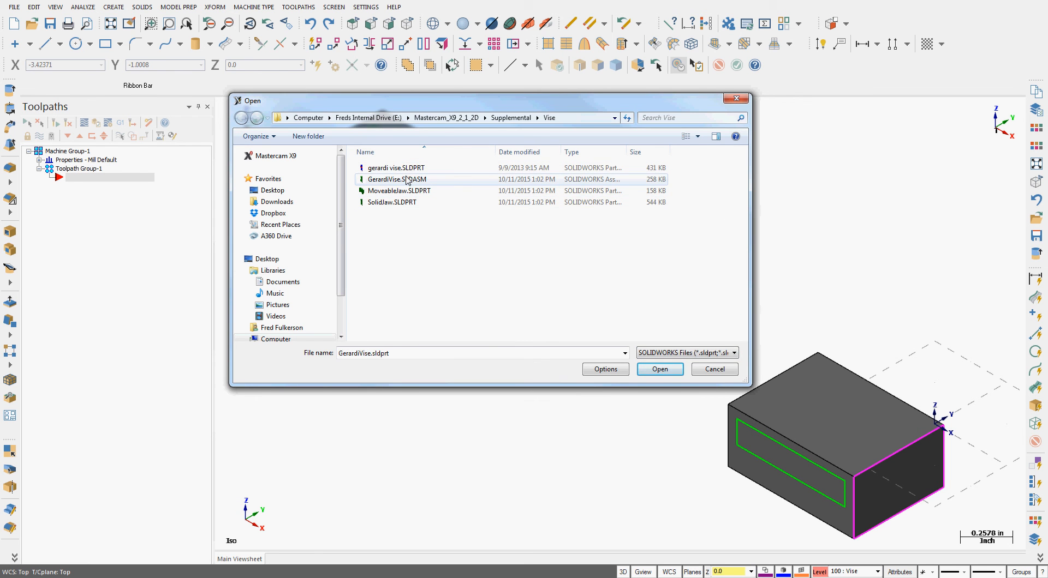
- Select GerardiVise.SLDASM and bring up its SolidWorks import parameters
click(394, 179)
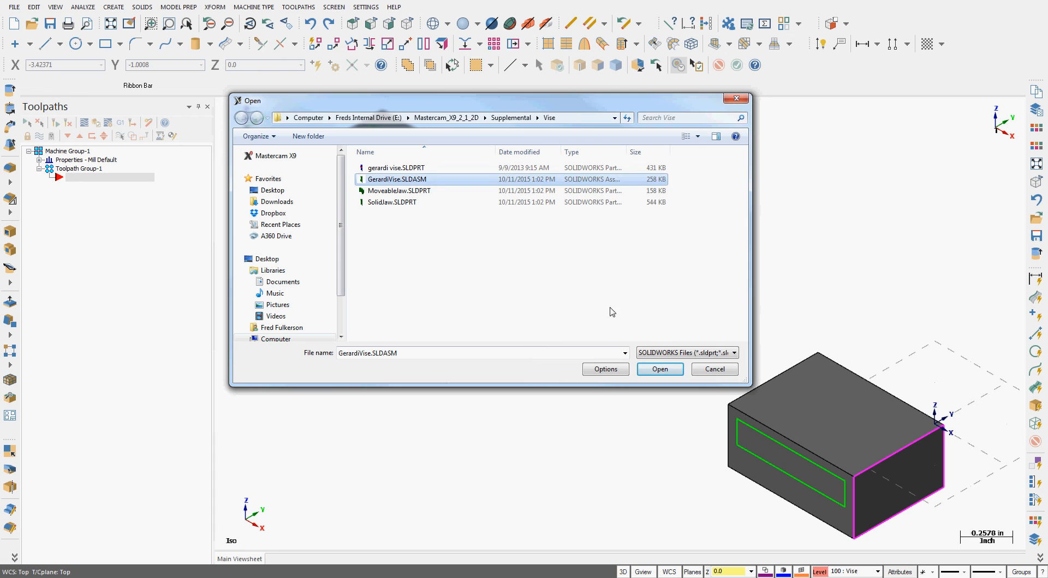
click(604, 369)
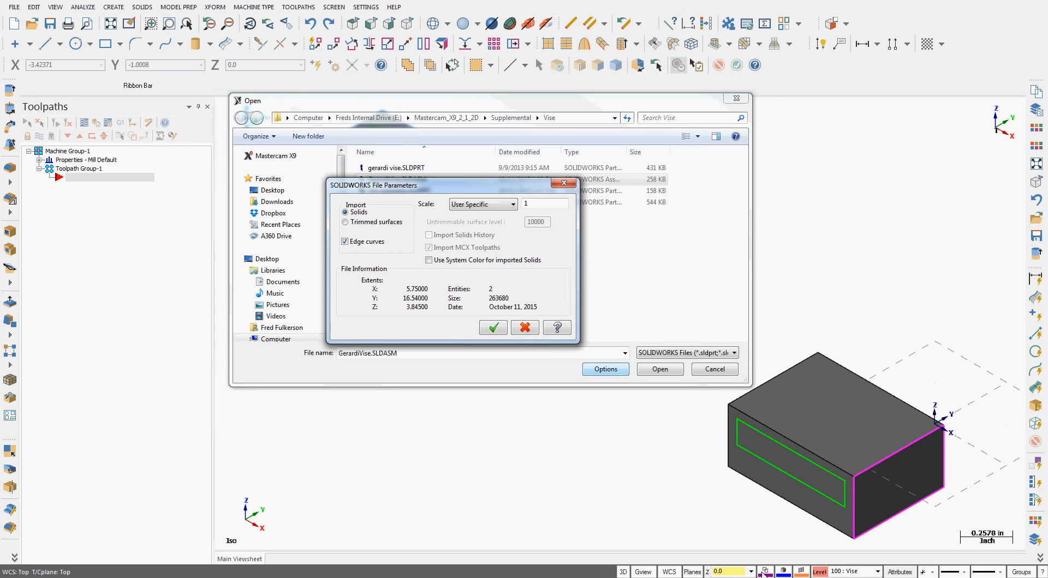
- Set import scale to No change with solids and edge curves, and accept
click(345, 213)
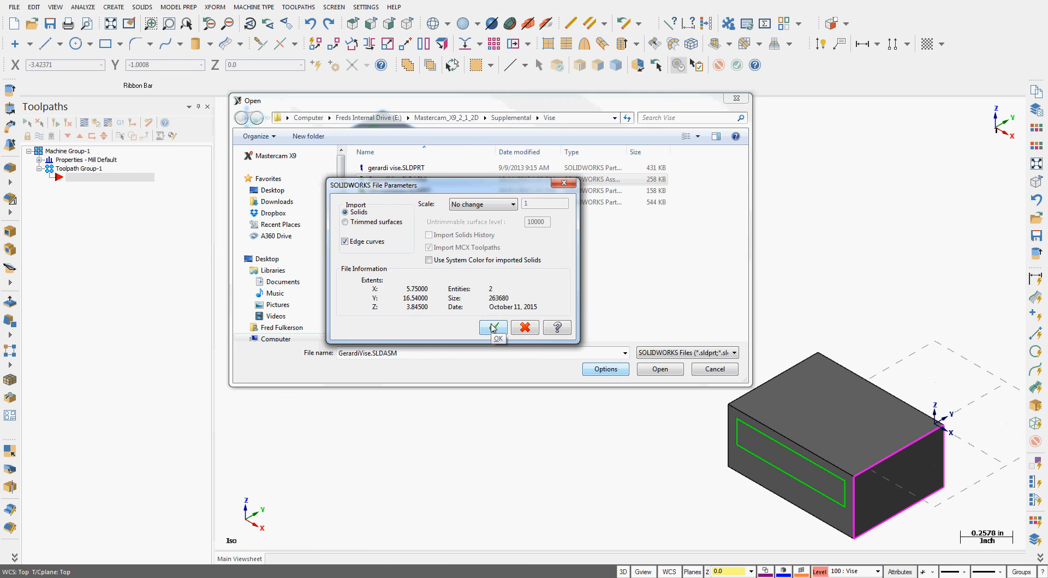
click(494, 327)
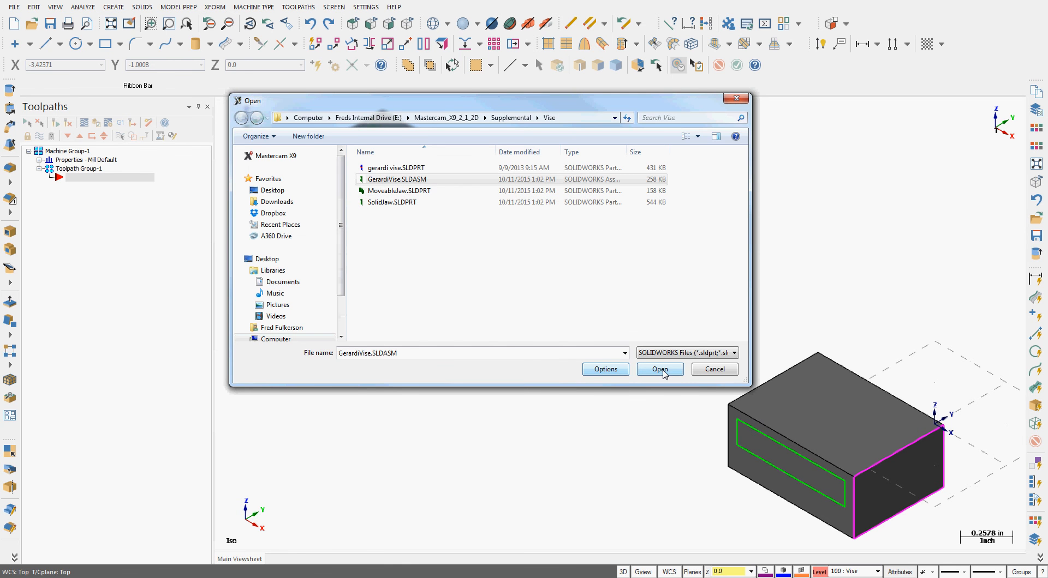
- Merge the chosen GerardiVise assembly into the part file
click(657, 369)
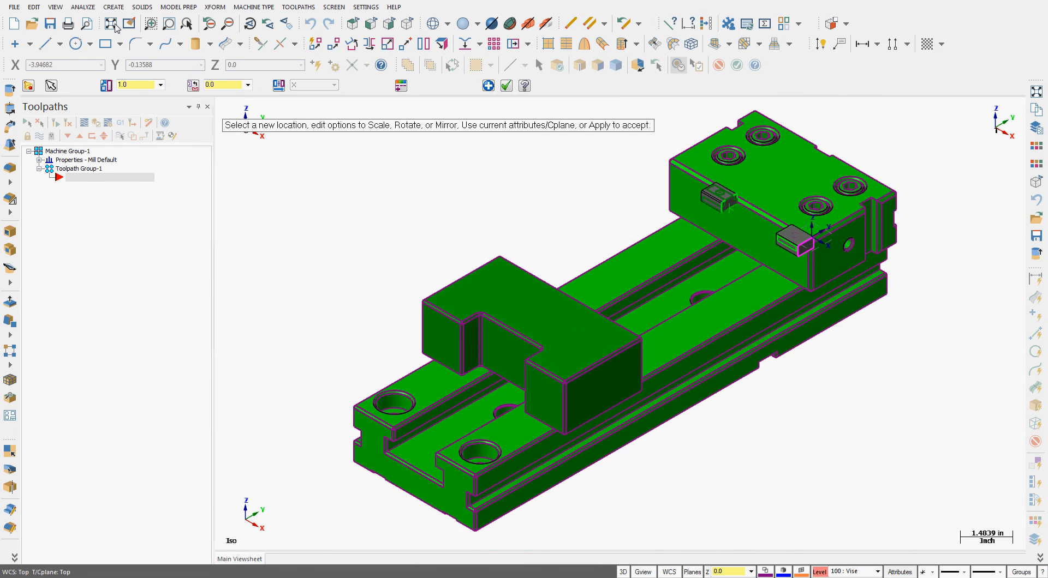
mouse_move(710, 164)
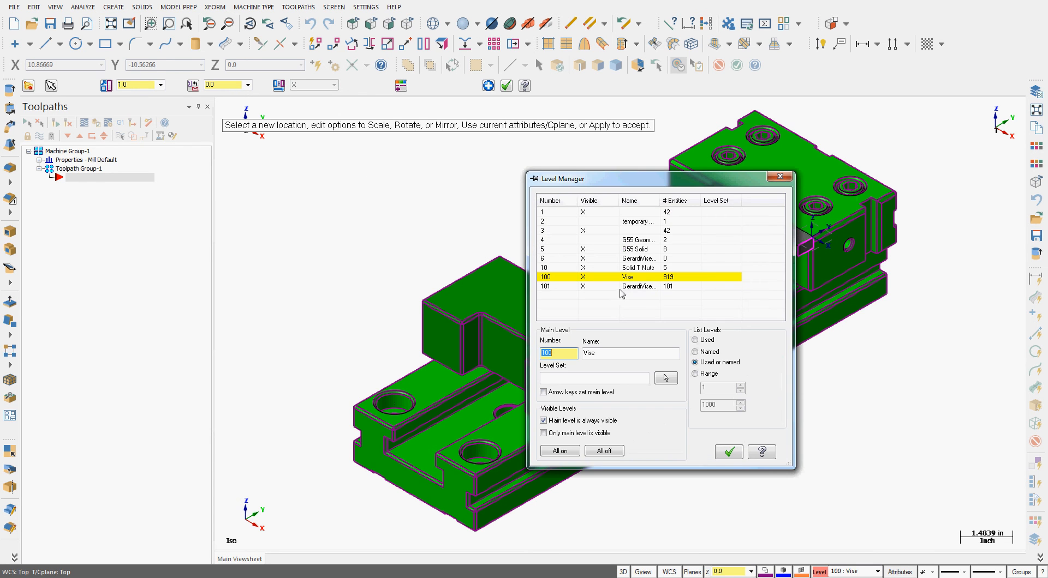
mouse_move(670, 291)
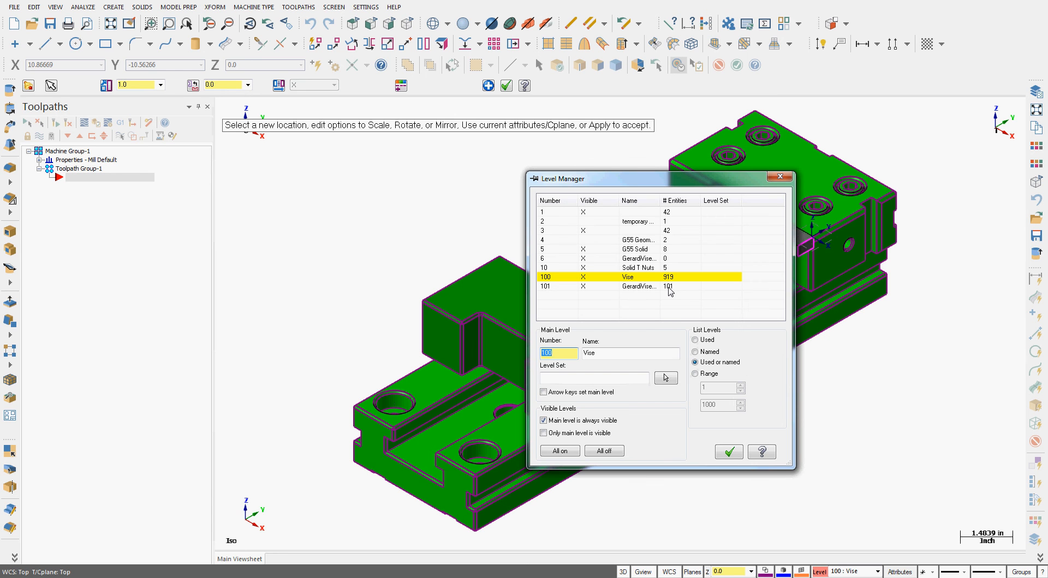
mouse_move(675, 285)
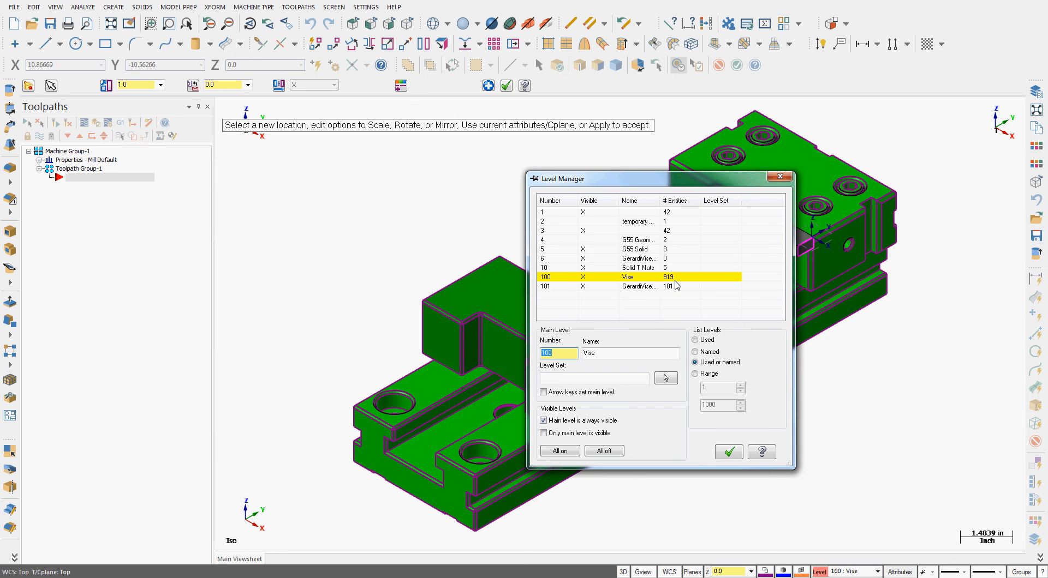
mouse_move(765, 248)
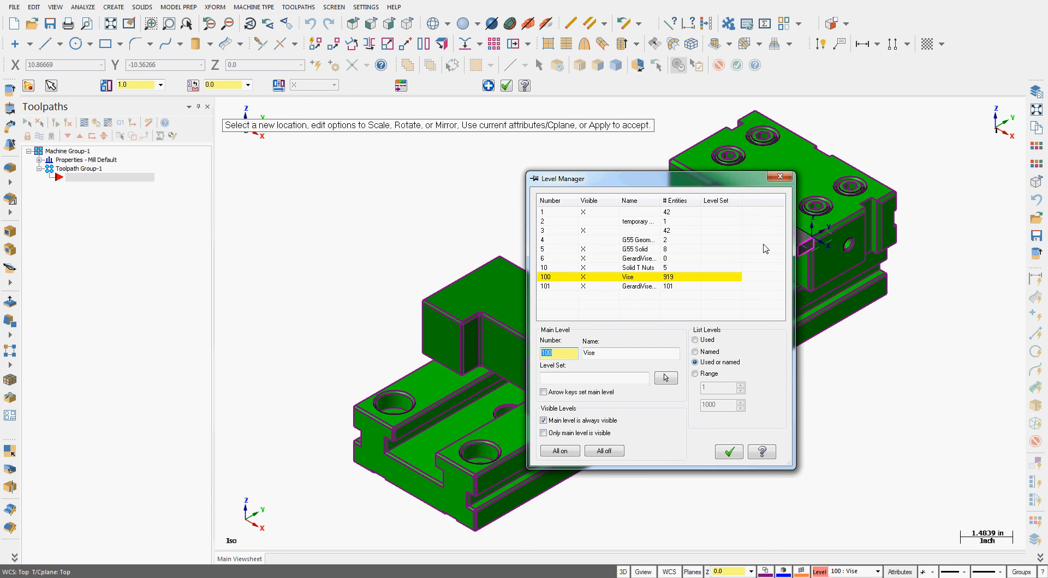
- Accept the vise assembly in place, its 919 entities on level 100 Vise
click(727, 452)
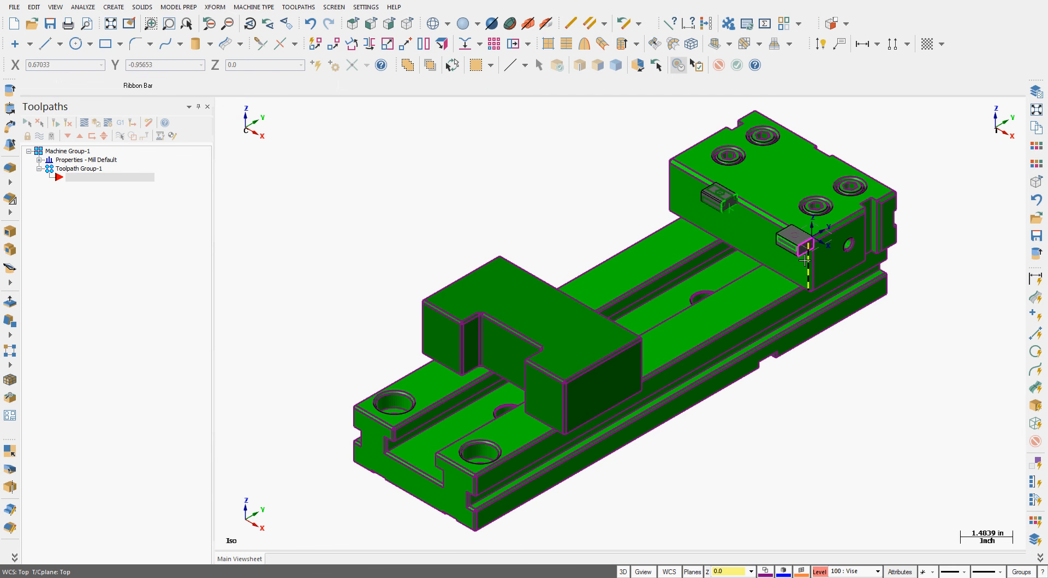
mouse_move(719, 202)
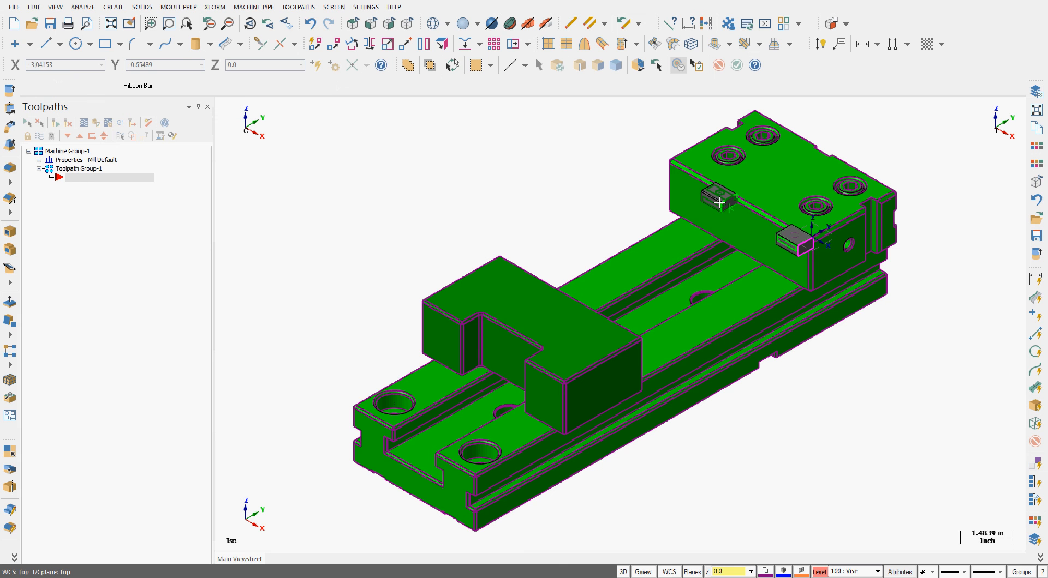